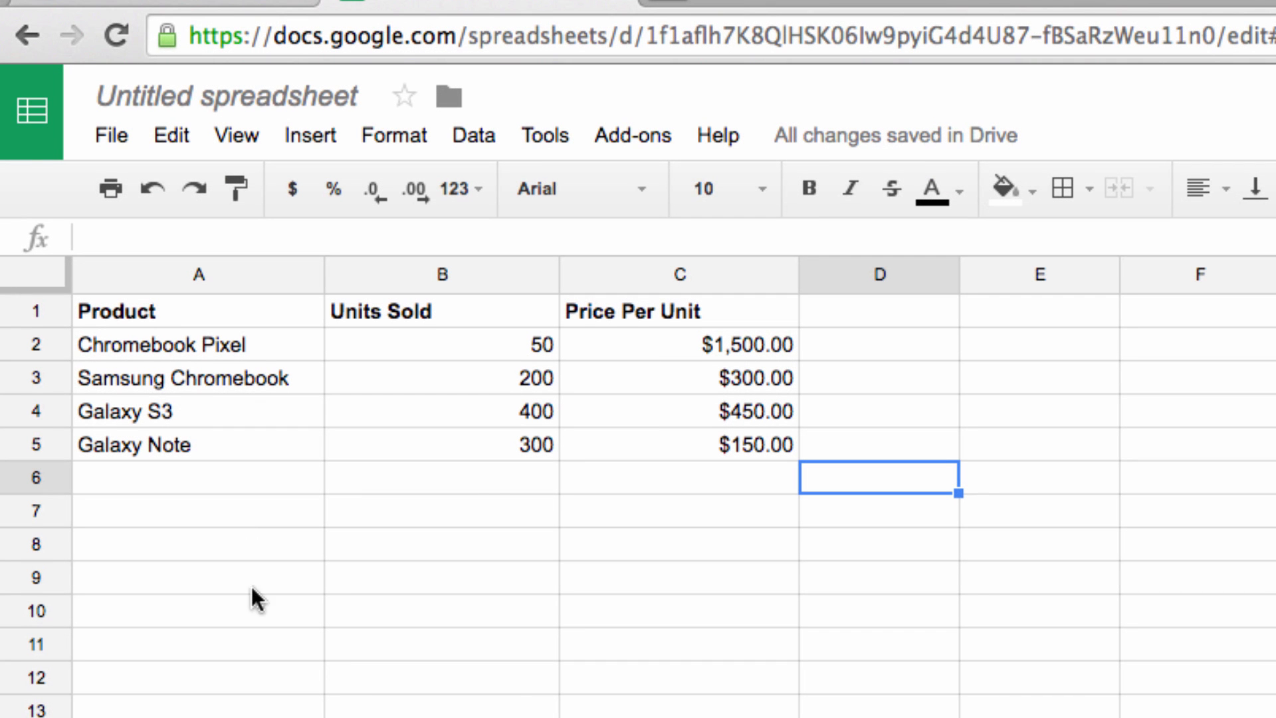
pyautogui.moveTo(188, 327)
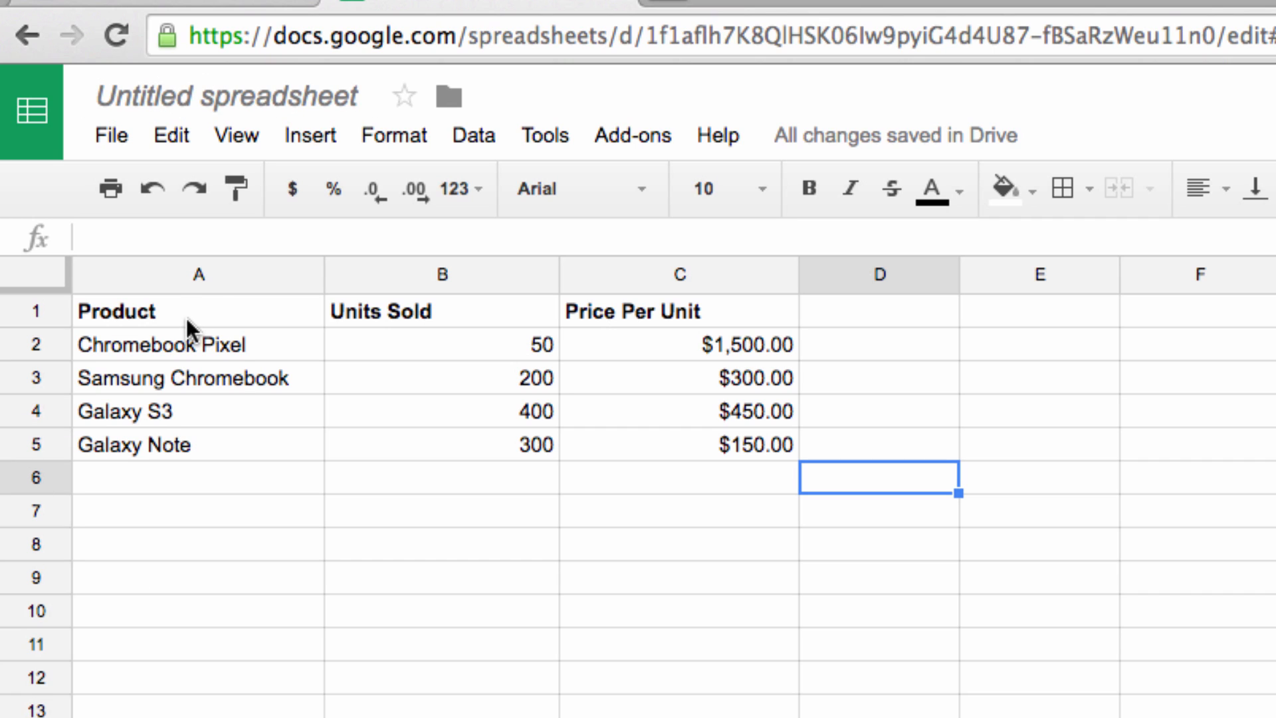
pyautogui.moveTo(656, 342)
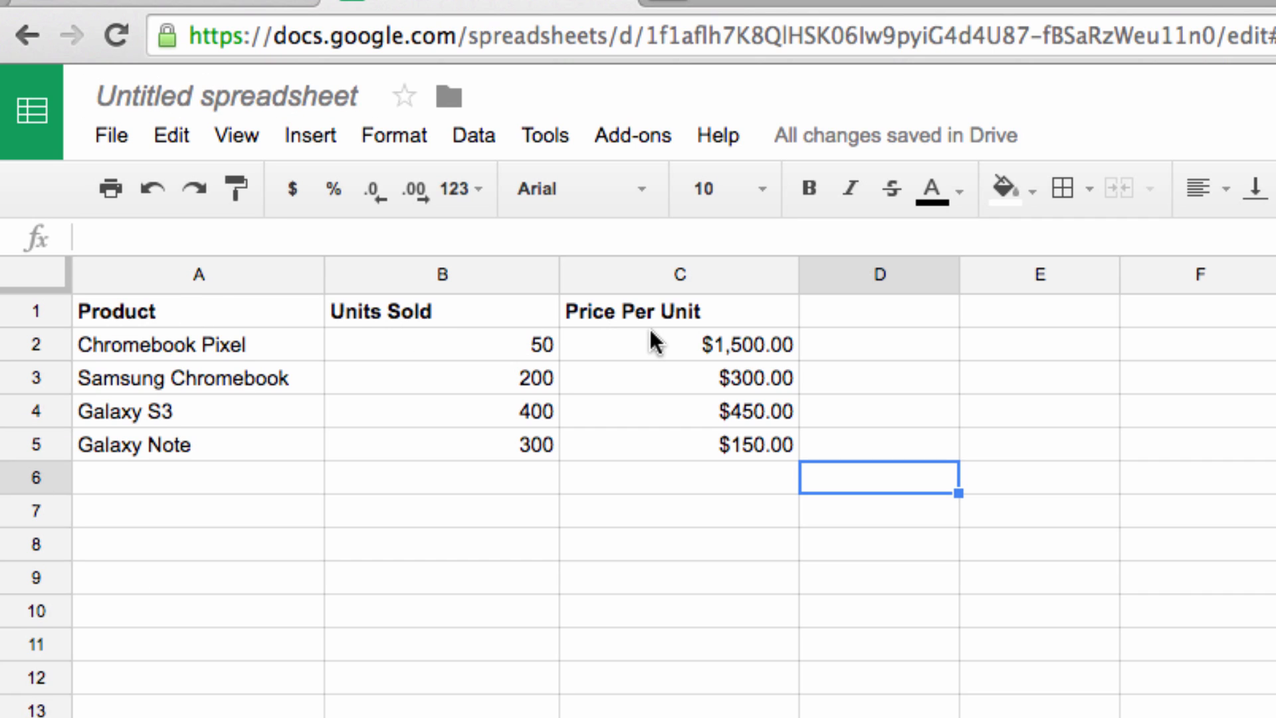
# Select the product sales data A1:C5 (Product, Units Sold, Price Per Unit)
pyautogui.click(117, 309)
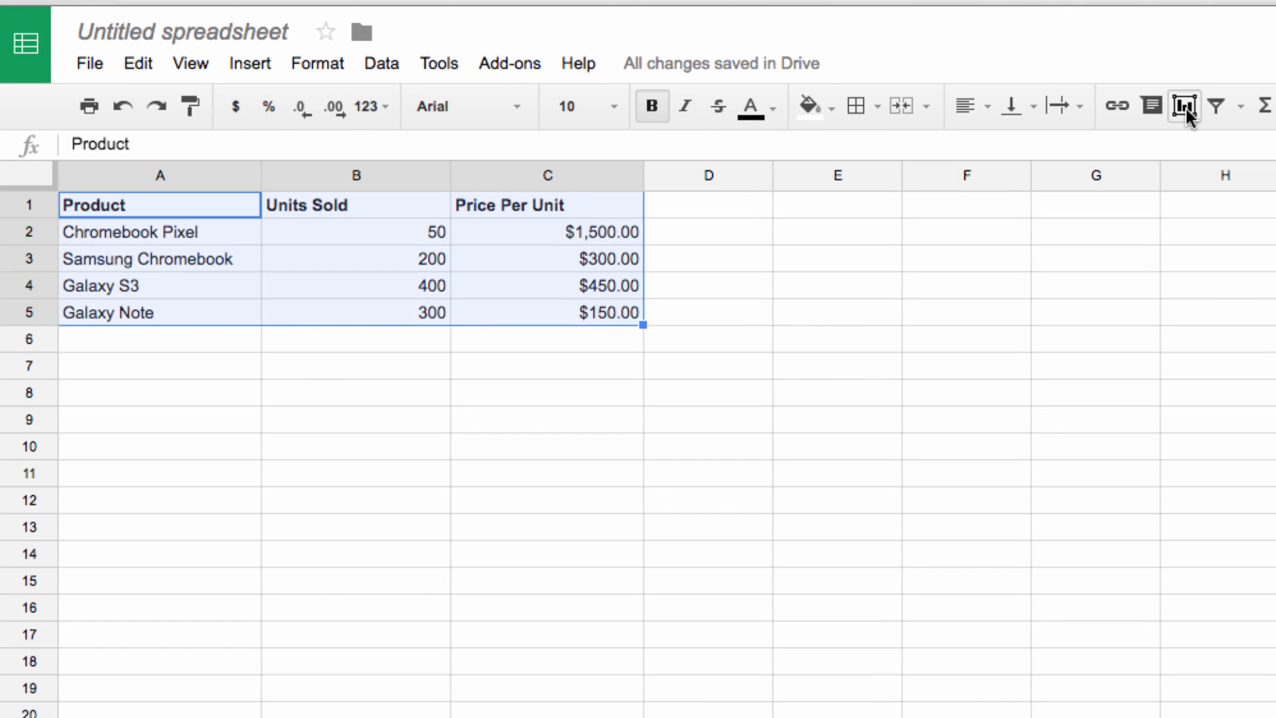
# Insert a new chart from the selection and show the full list of chart types
pyautogui.click(1185, 106)
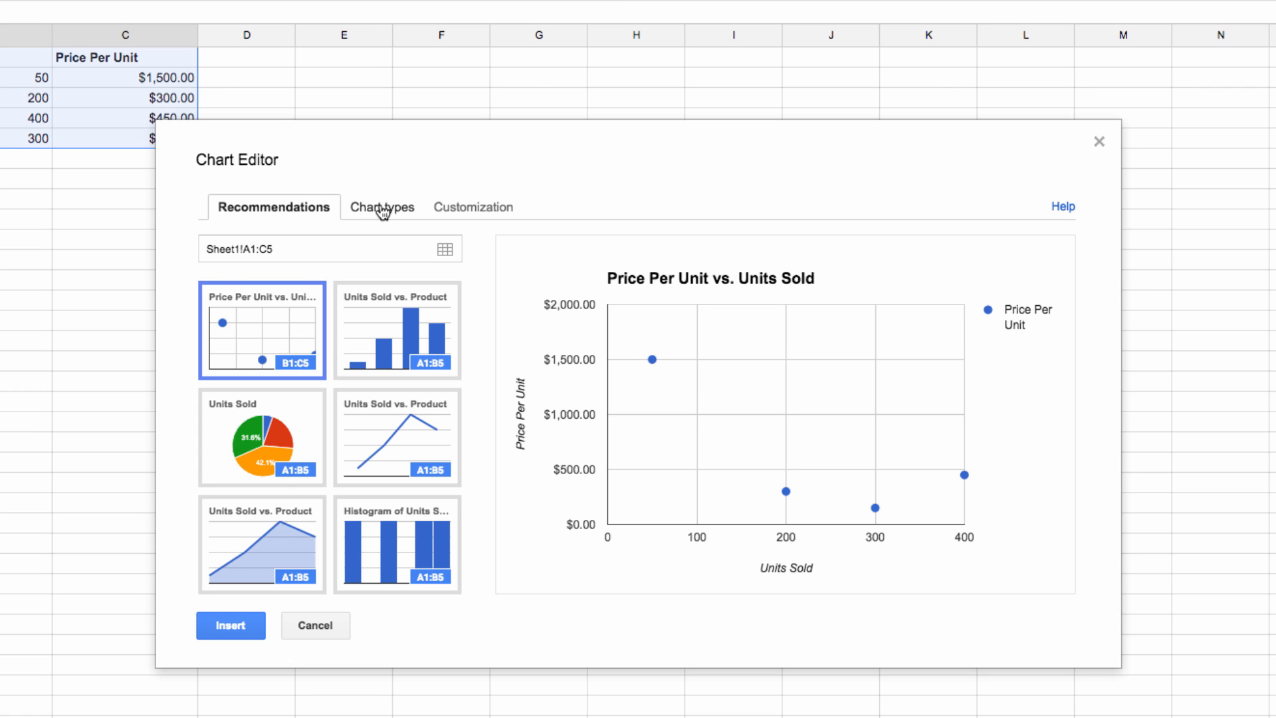
pyautogui.click(380, 207)
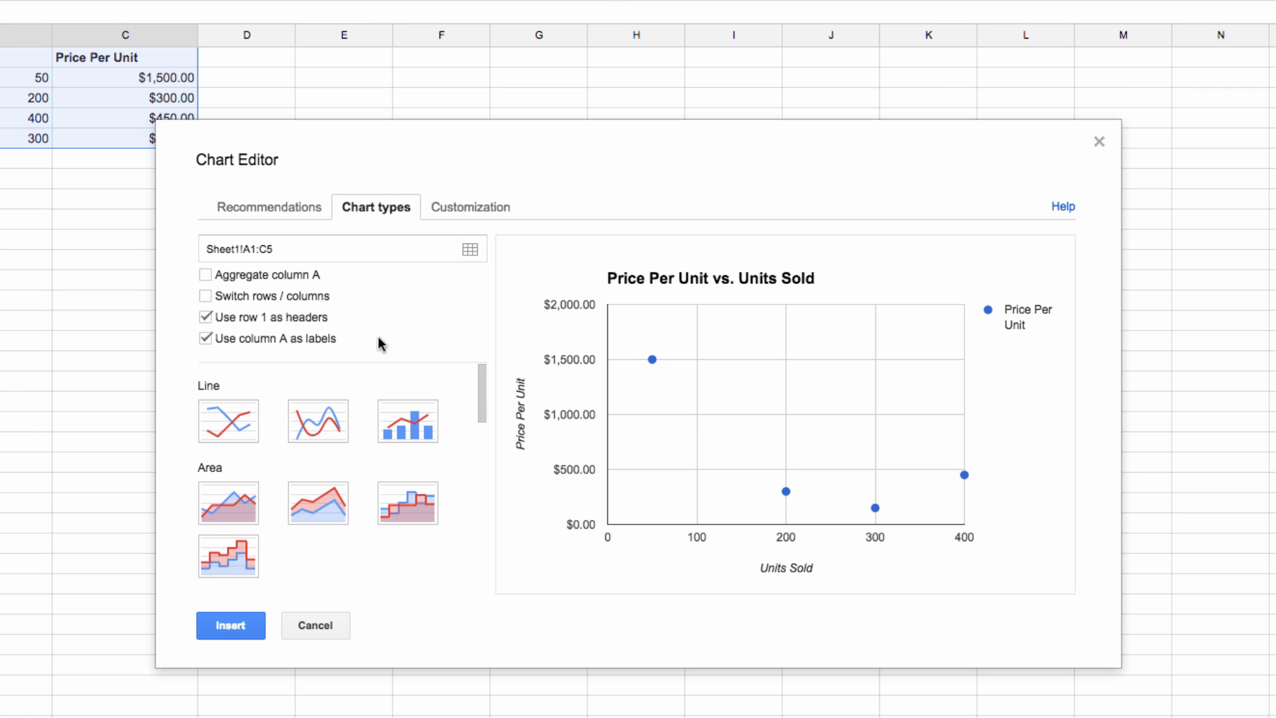
pyautogui.moveTo(407, 429)
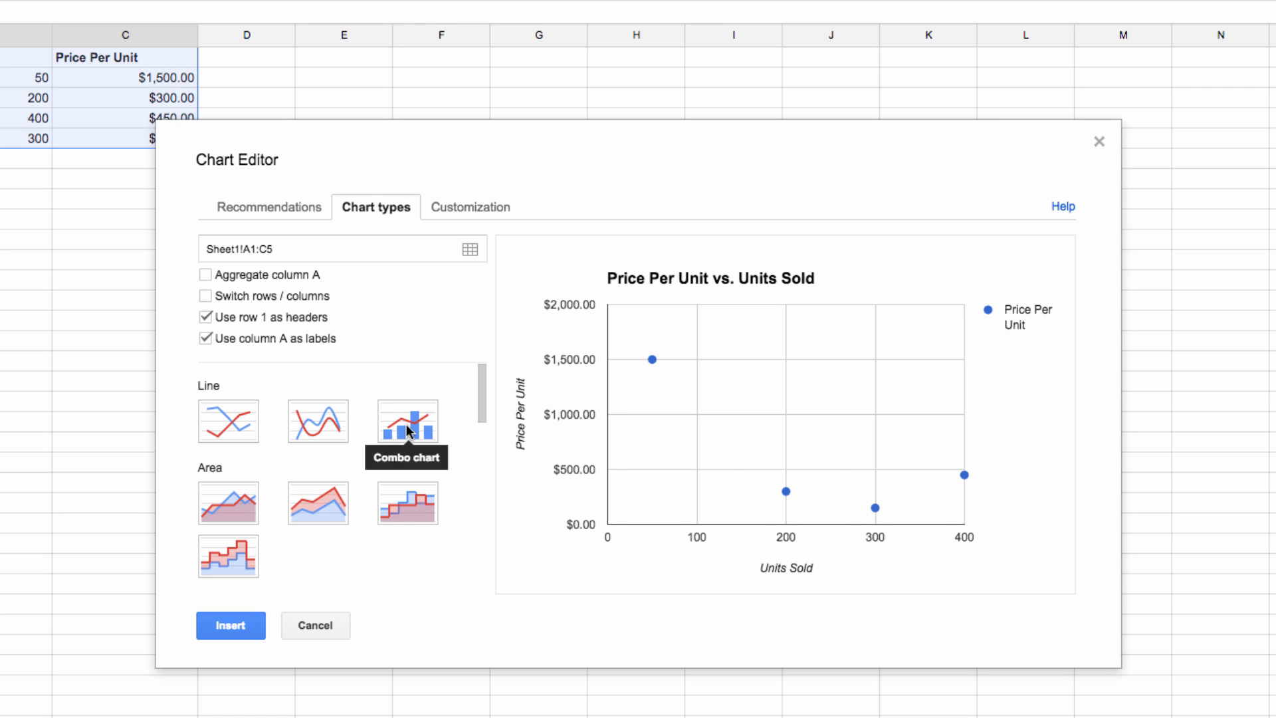
# Change the chart type to Combo: Units Sold as bars, Price Per Unit as a line
pyautogui.click(407, 421)
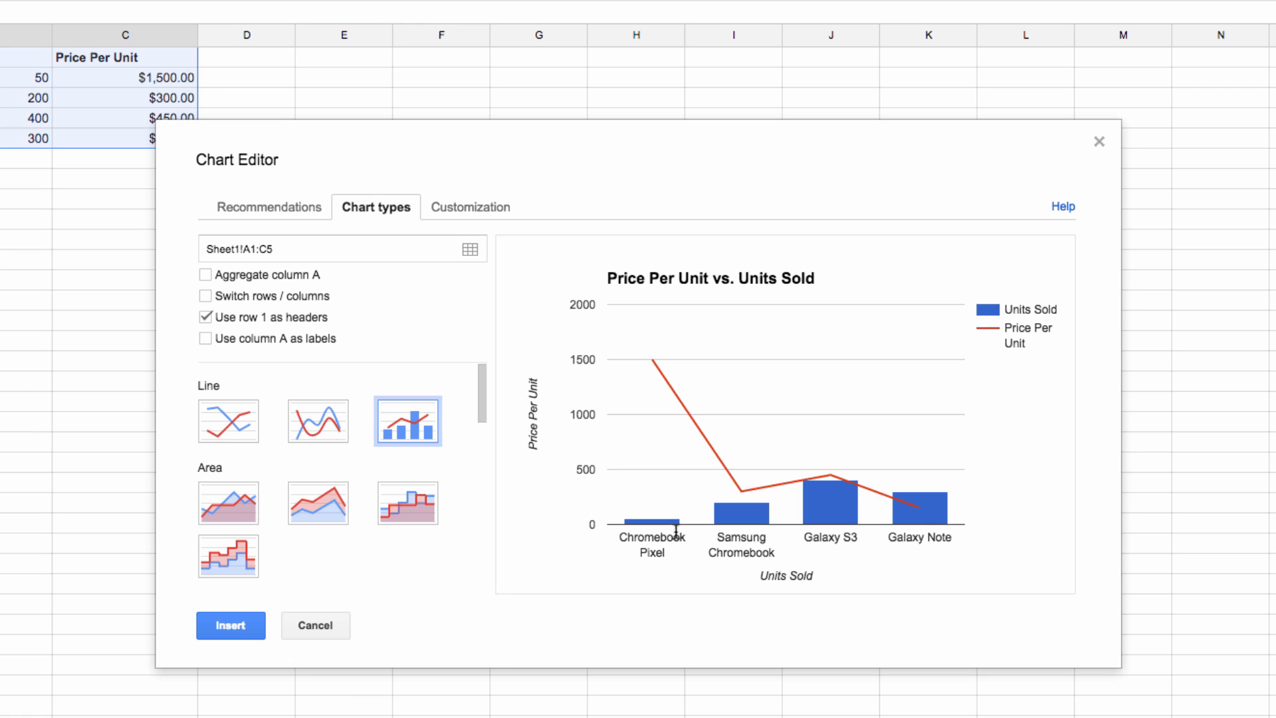
pyautogui.moveTo(715, 436)
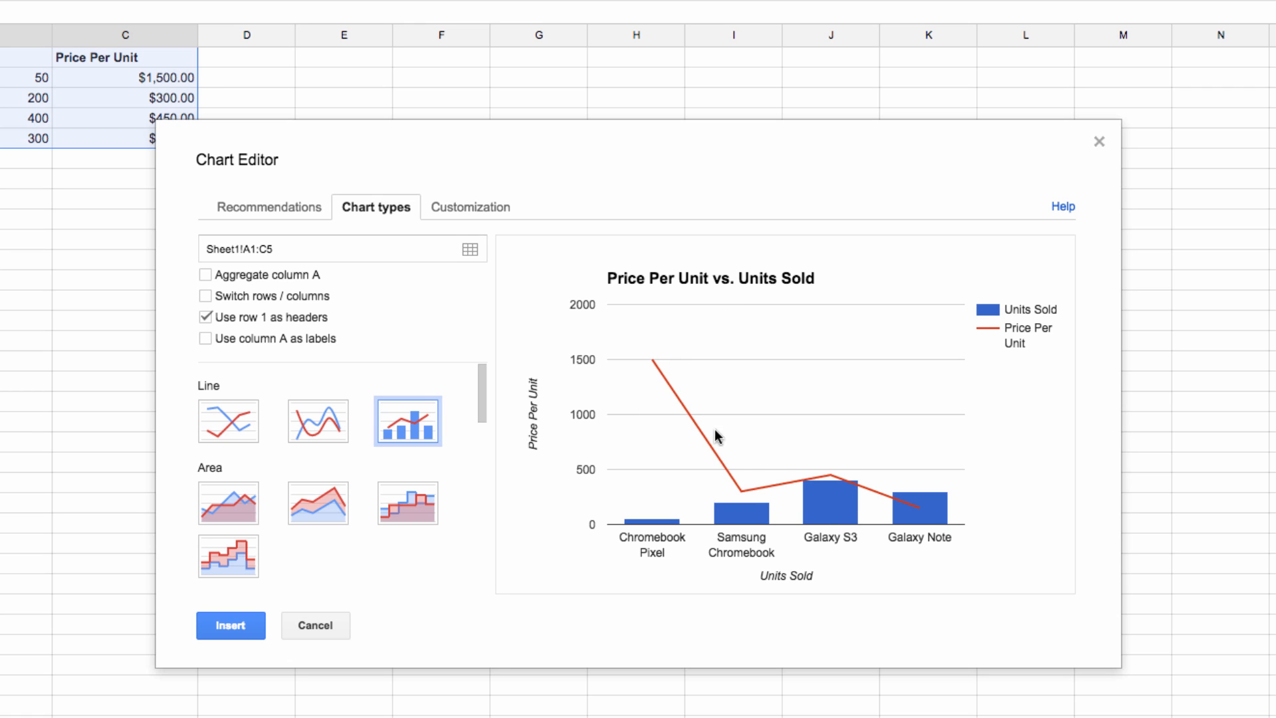
pyautogui.moveTo(893, 563)
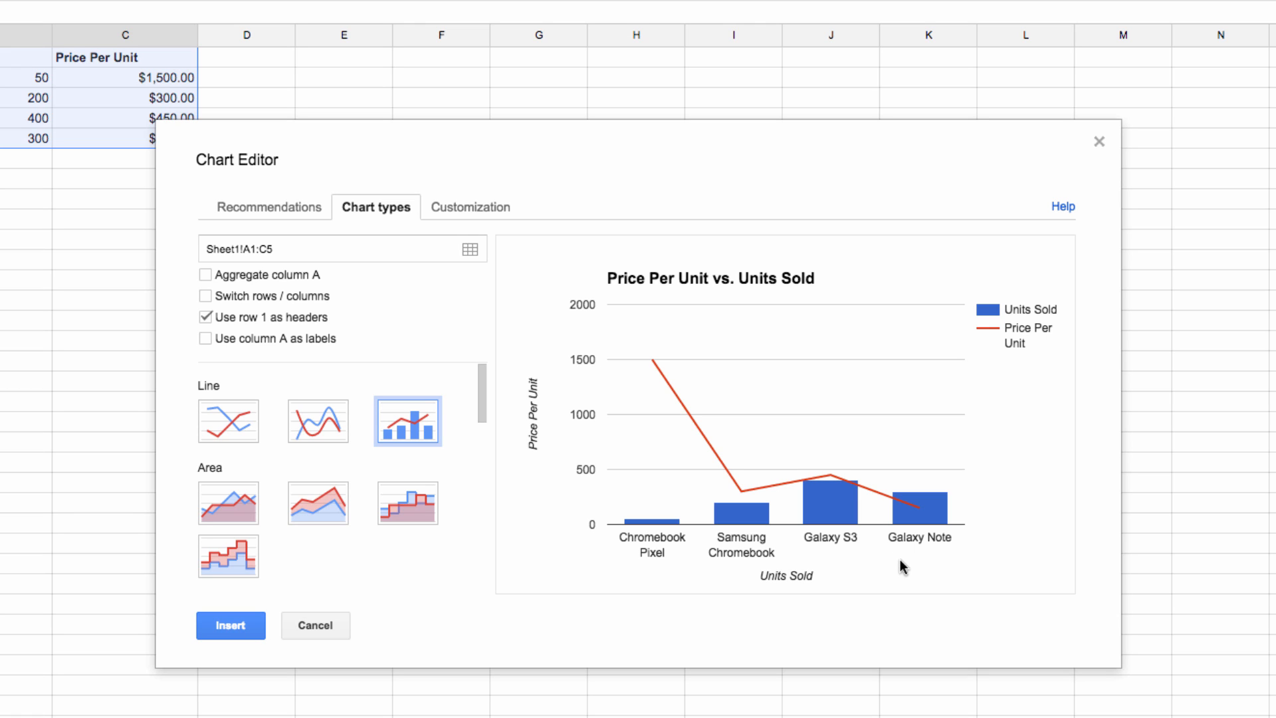
pyautogui.moveTo(992, 579)
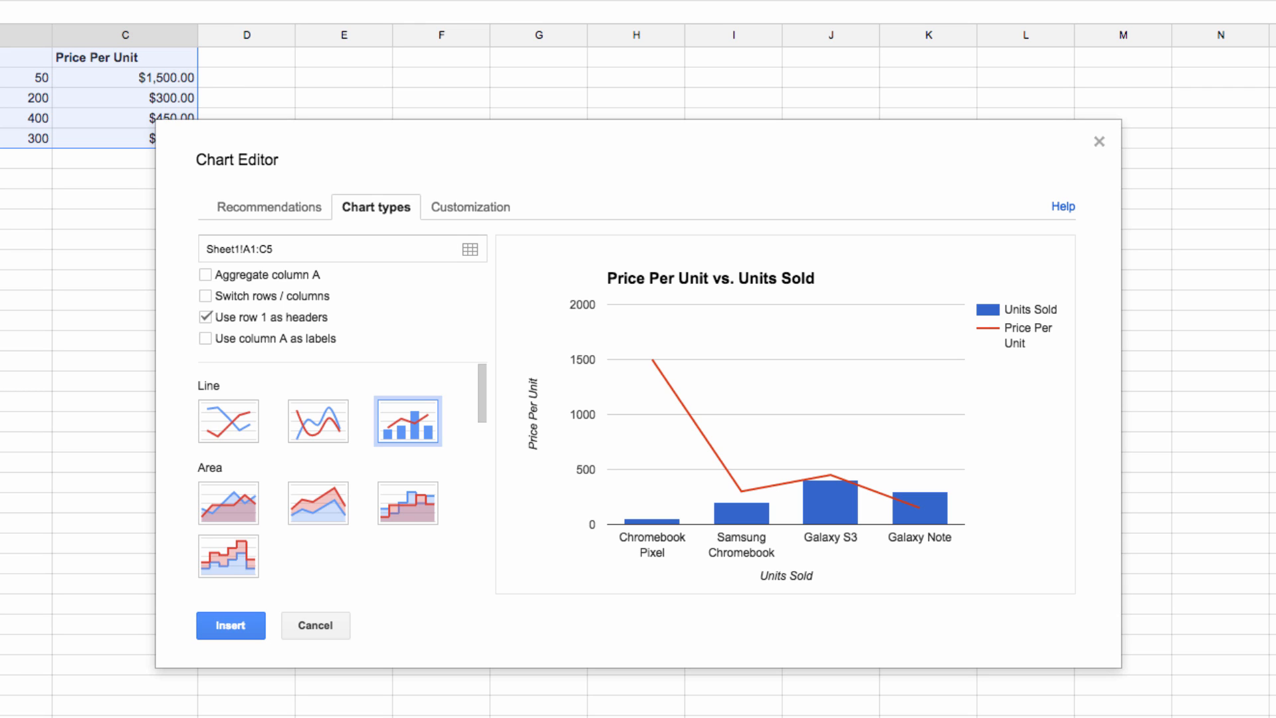
pyautogui.moveTo(471, 212)
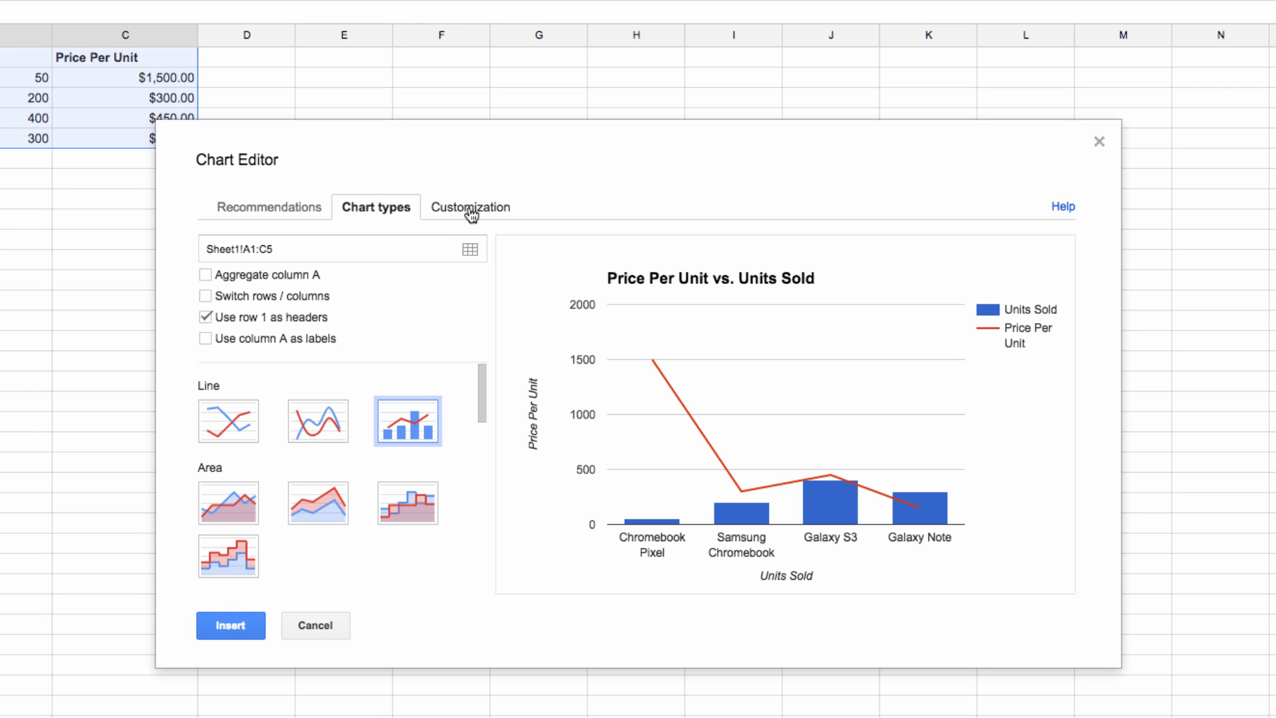
# In Customization, move the Price Per Unit series onto the right axis
pyautogui.click(470, 207)
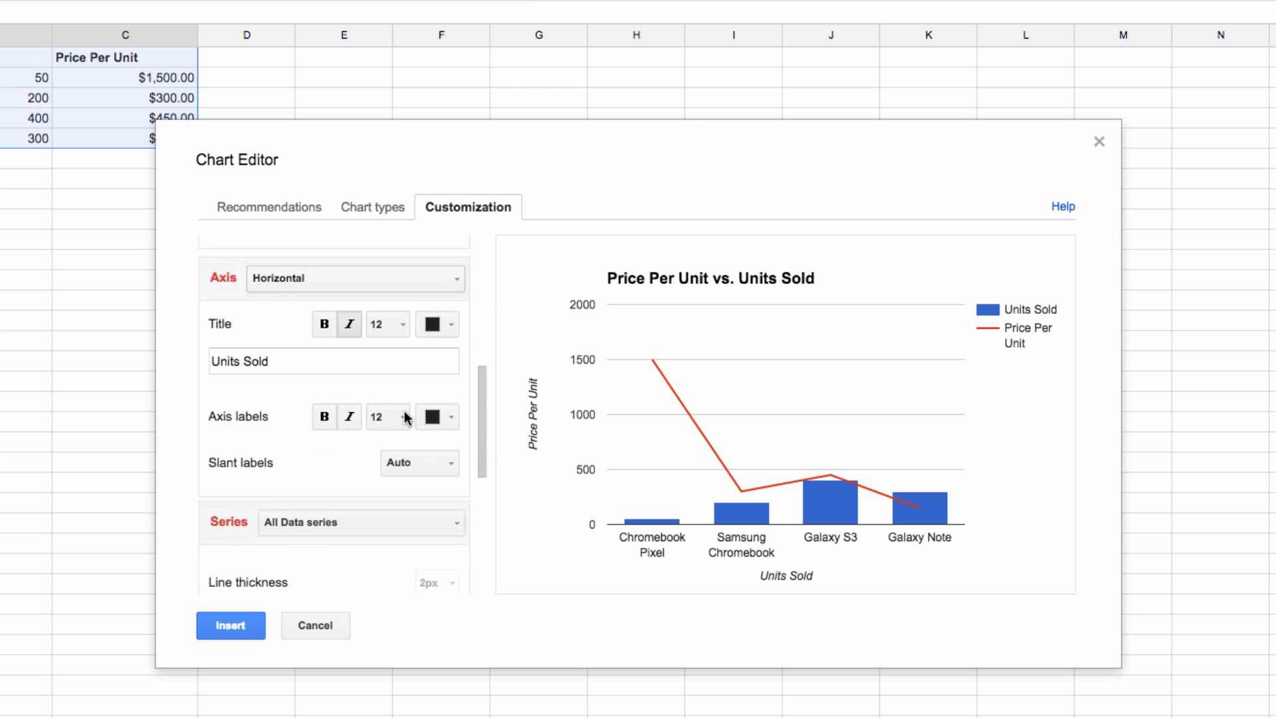
pyautogui.click(360, 271)
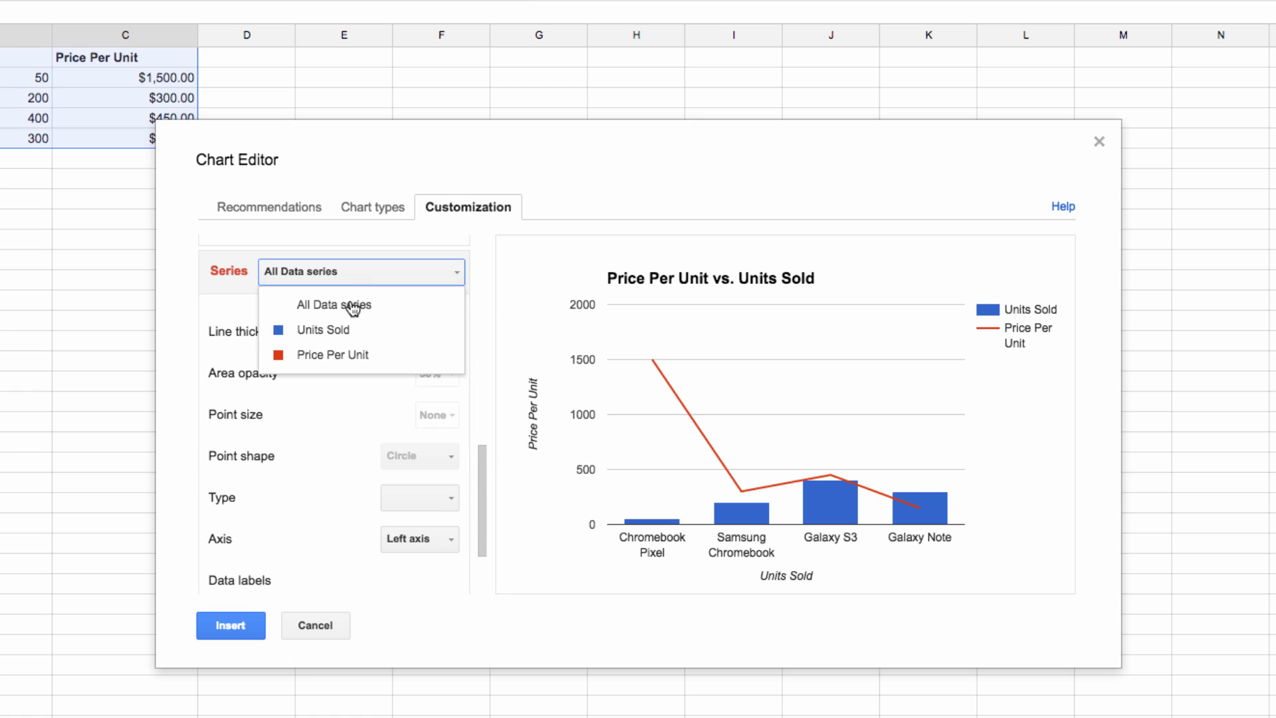
pyautogui.click(321, 330)
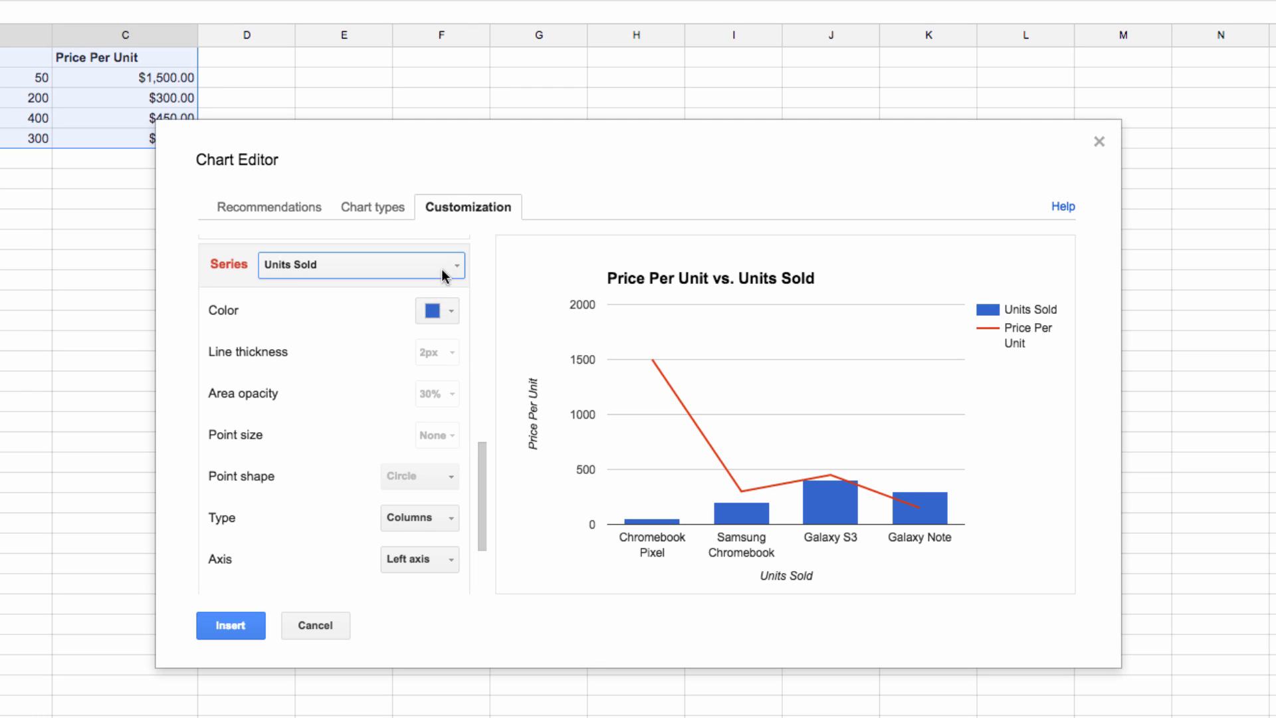
pyautogui.click(362, 265)
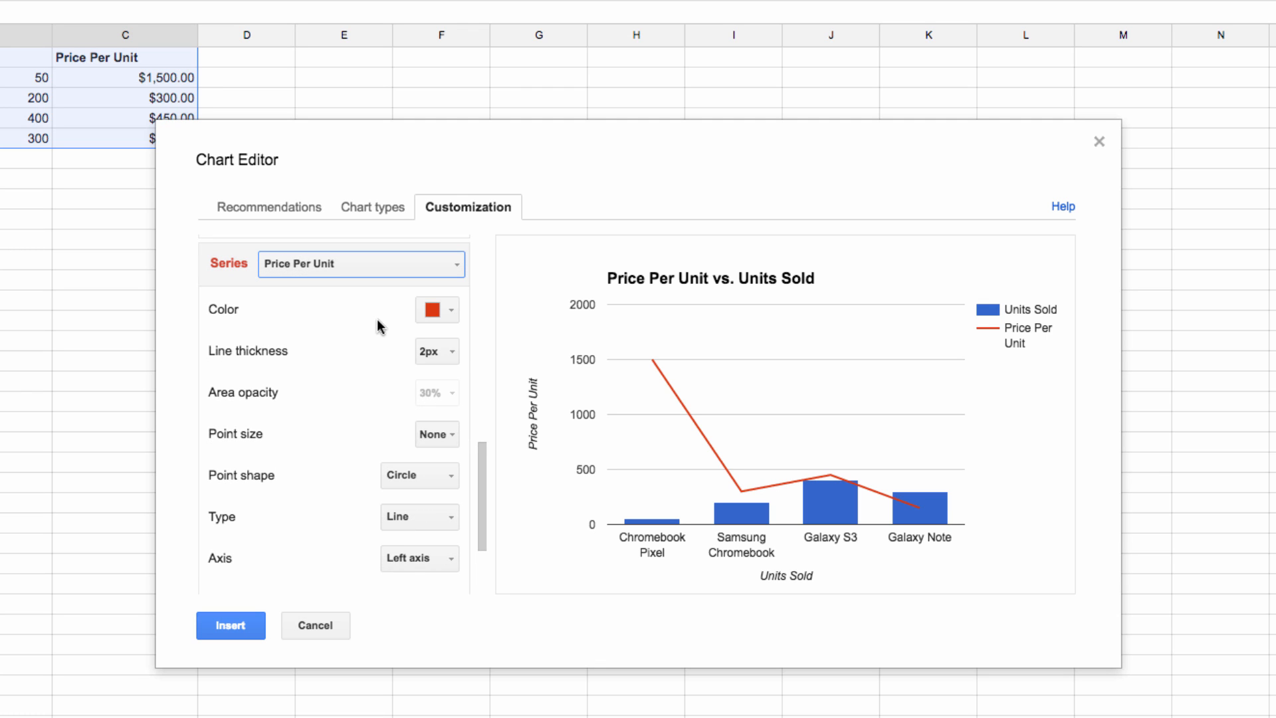
pyautogui.click(418, 558)
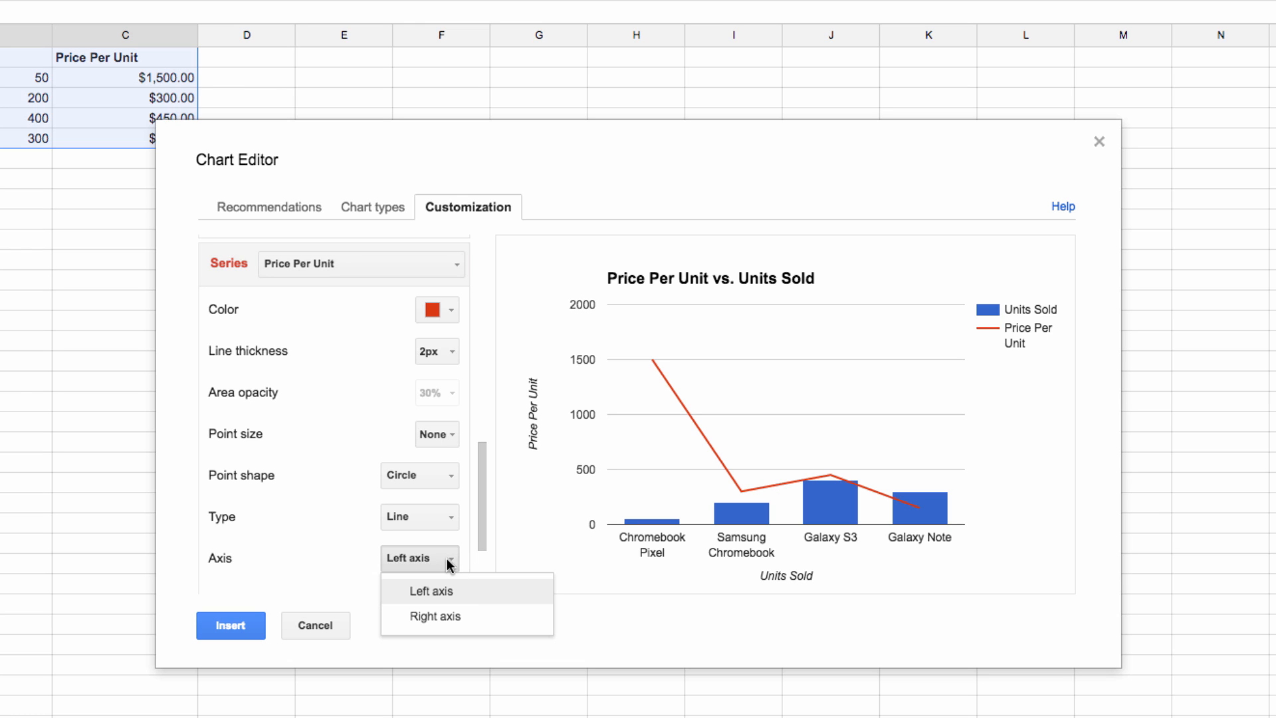
pyautogui.click(434, 615)
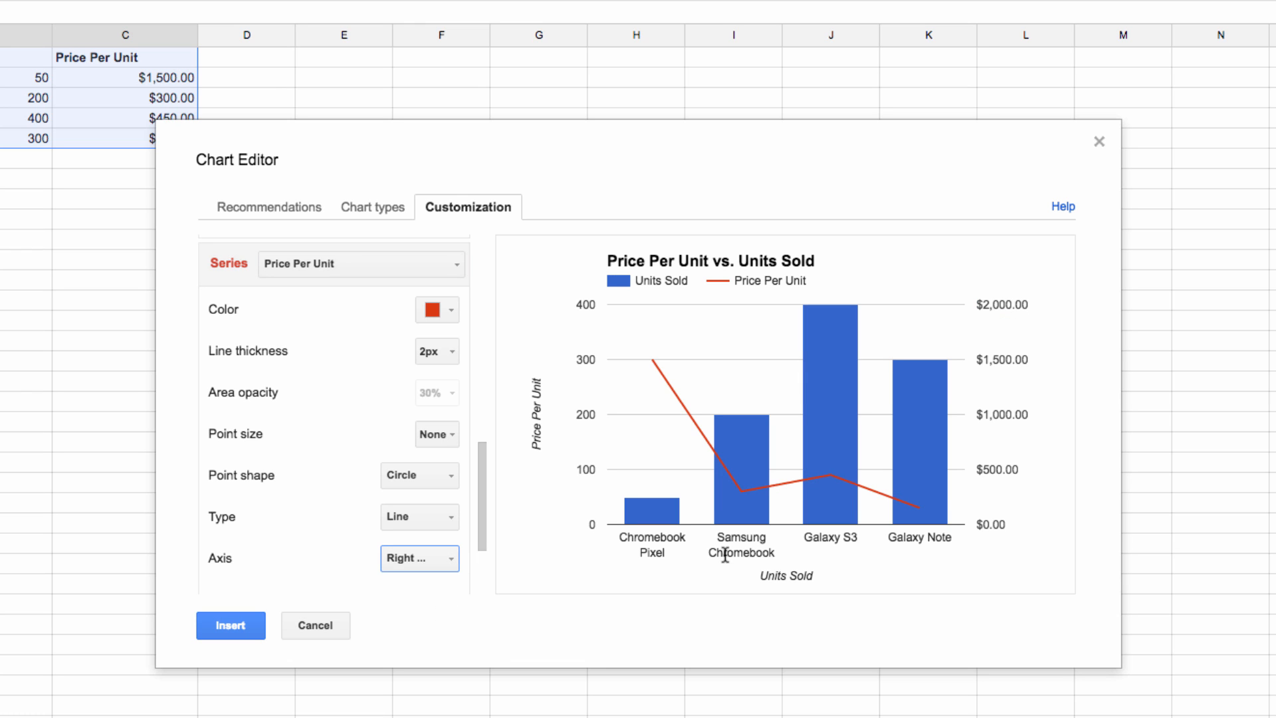
pyautogui.moveTo(998, 577)
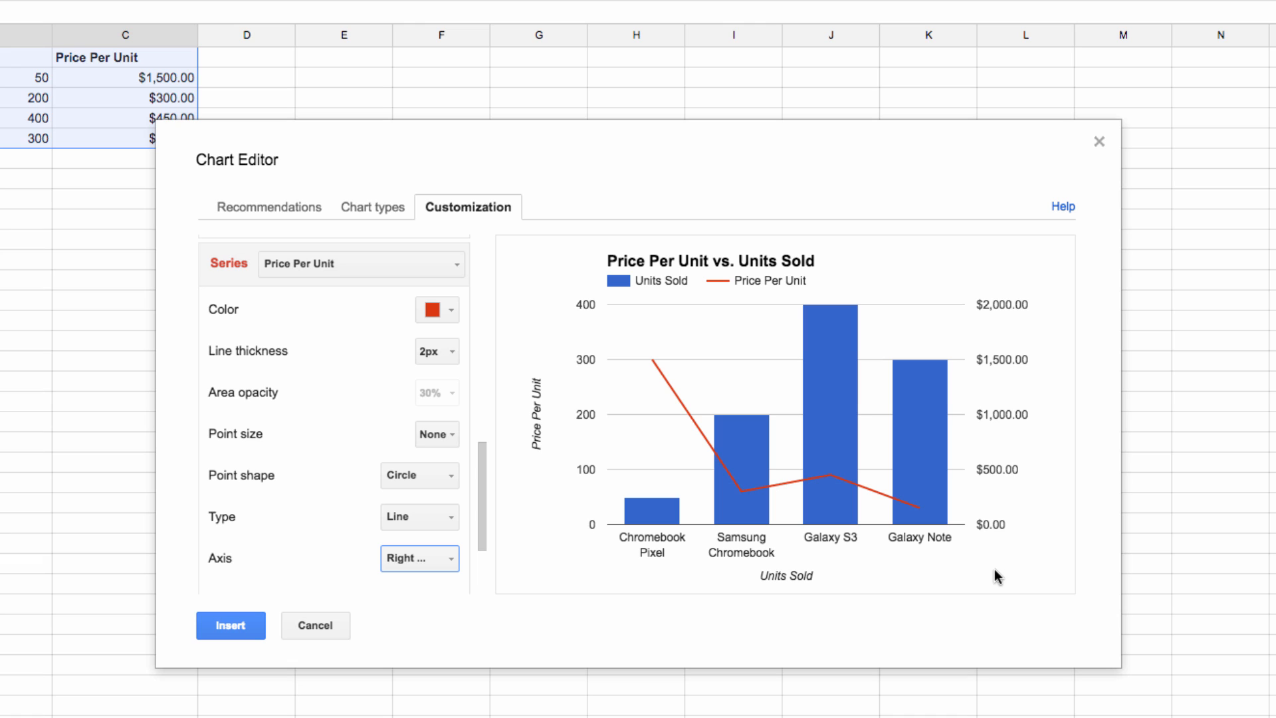
pyautogui.moveTo(1004, 544)
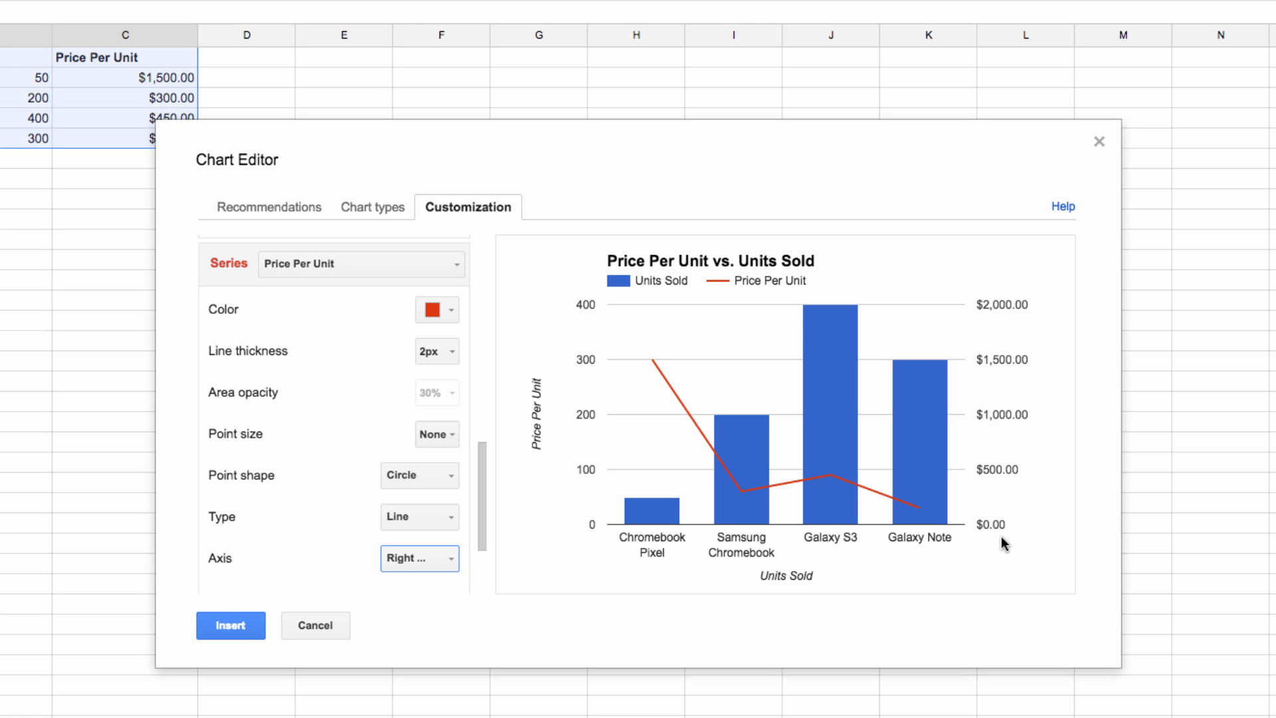
pyautogui.moveTo(1000, 544)
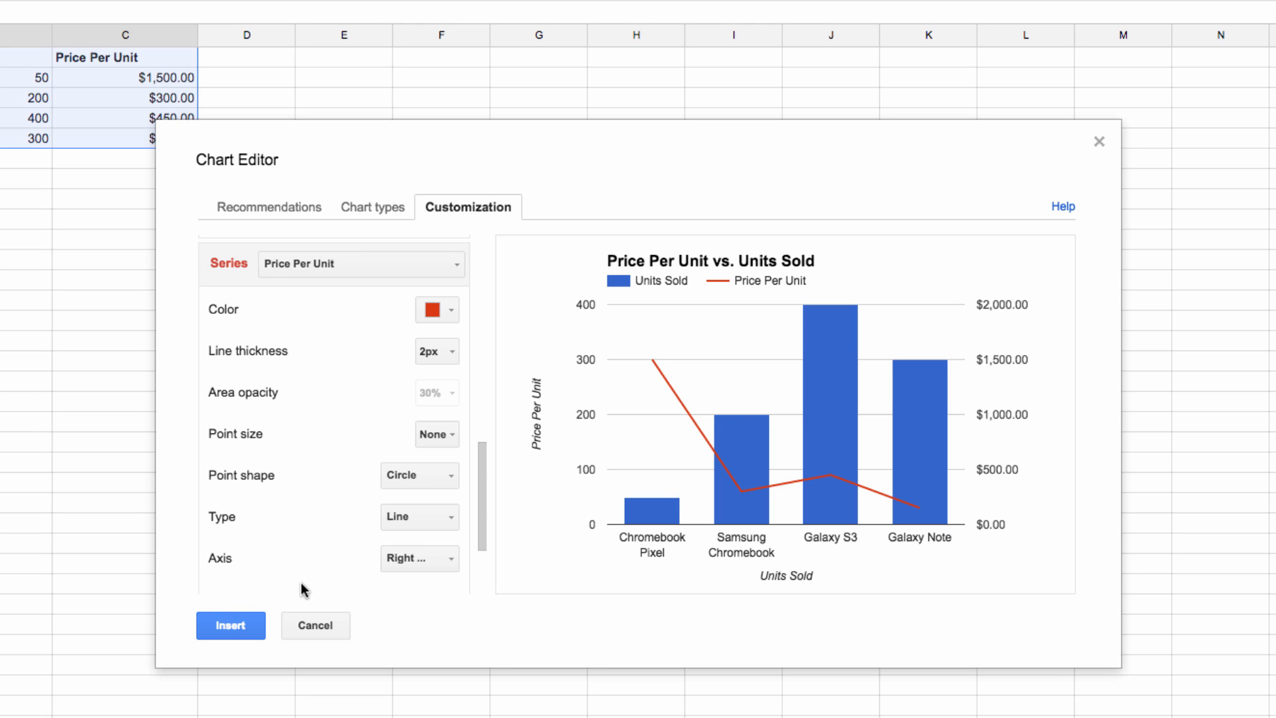
# Insert the finished combo chart into the sheet
pyautogui.click(230, 625)
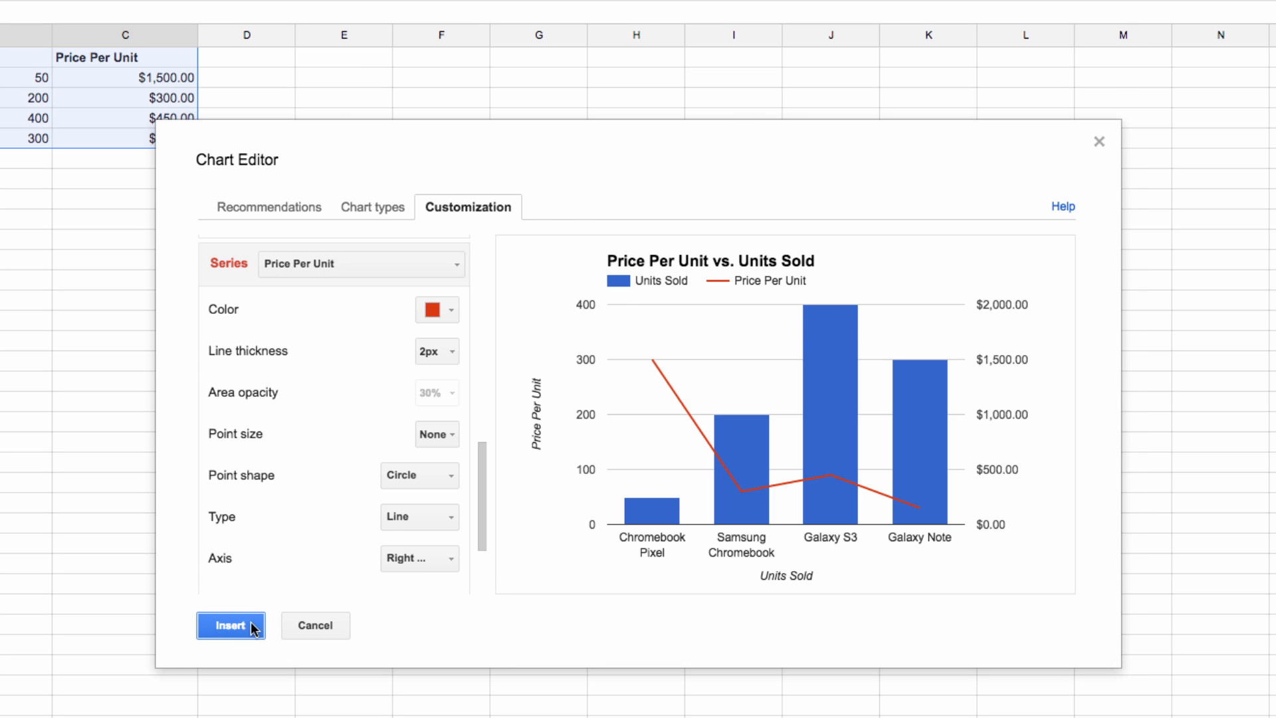
pyautogui.click(230, 625)
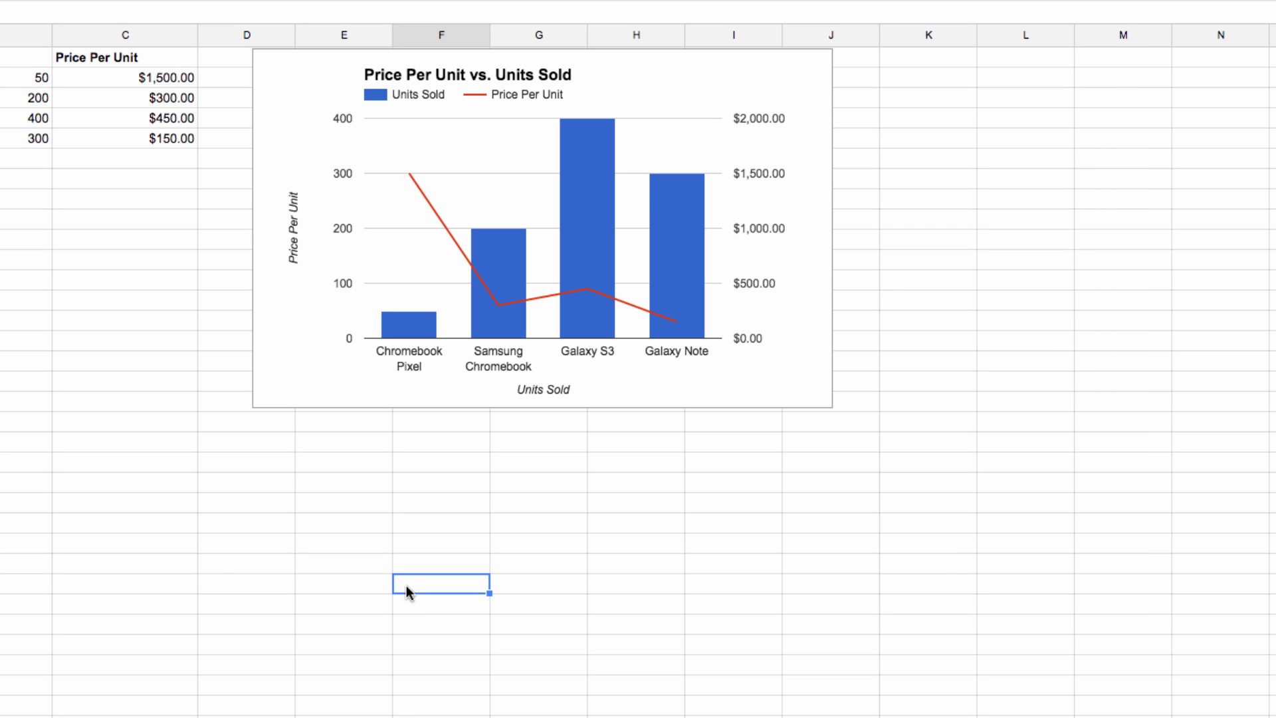